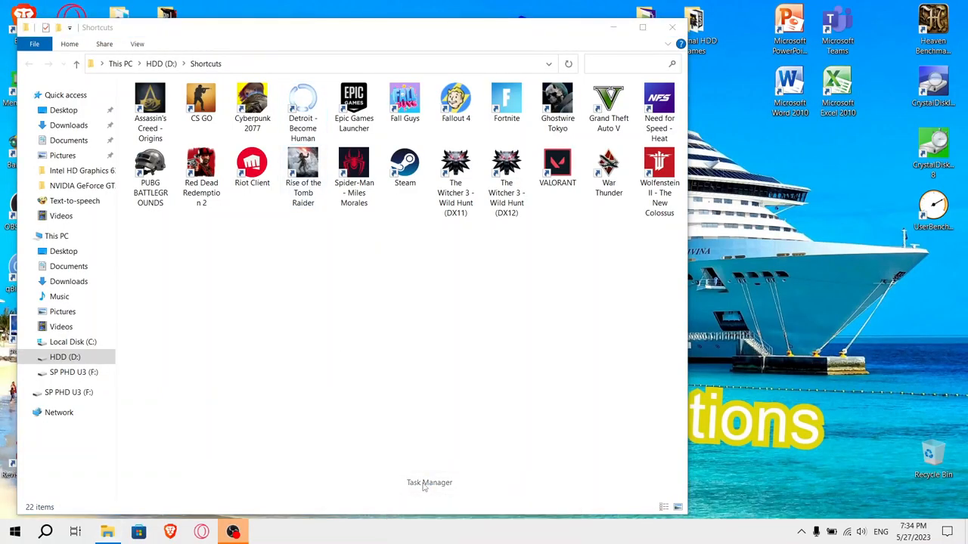
Step: Bring up Task Manager and select the Detroit - Become Human shortcut in the Shortcuts folder
left_click(263, 532)
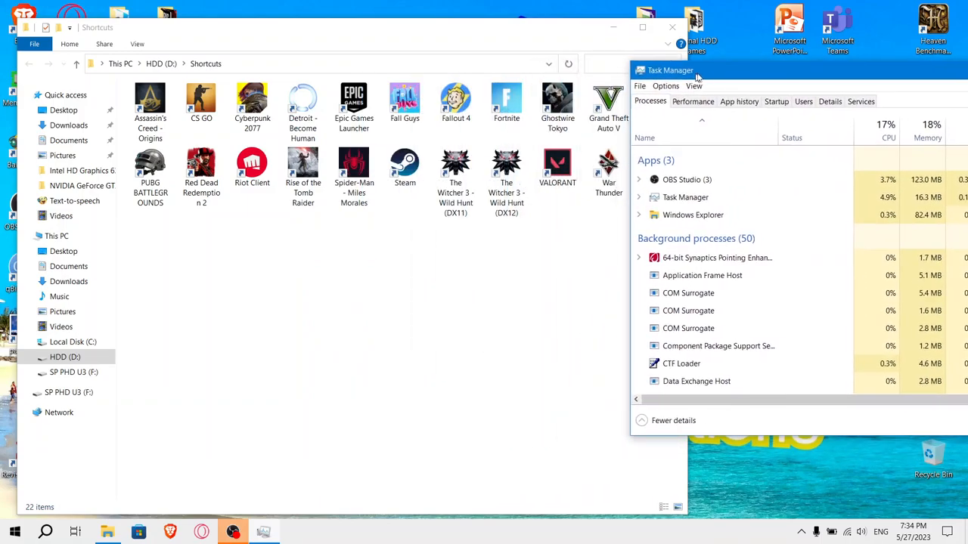
left_click(302, 102)
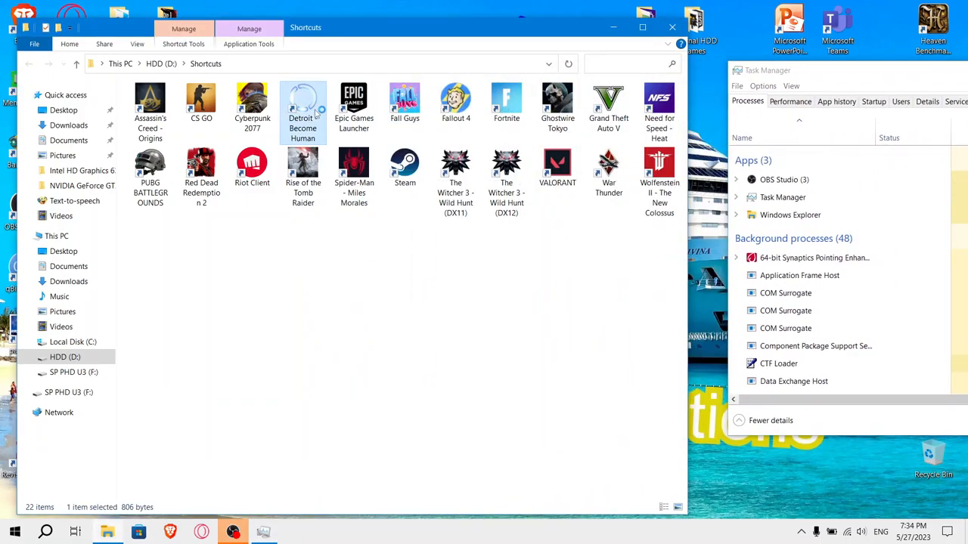
Step: Launch Detroit: Become Human, dismiss the unsupported-graphics-card warning, and watch its process vanish
double_click(303, 102)
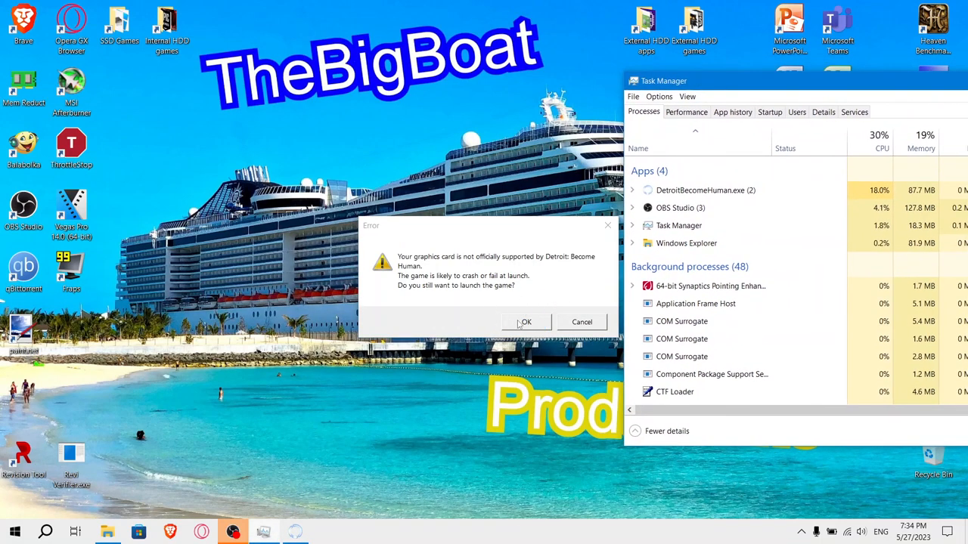
left_click(526, 321)
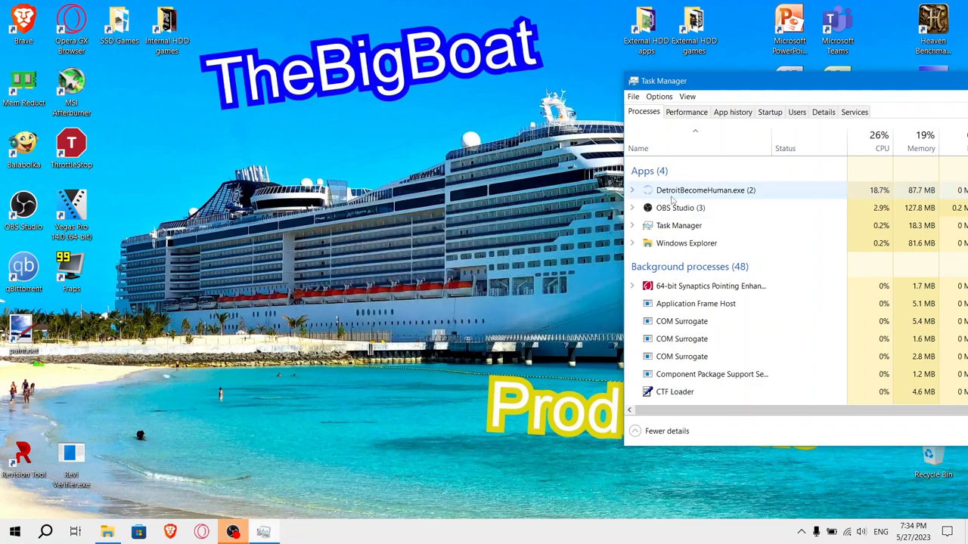
scroll("down", 3)
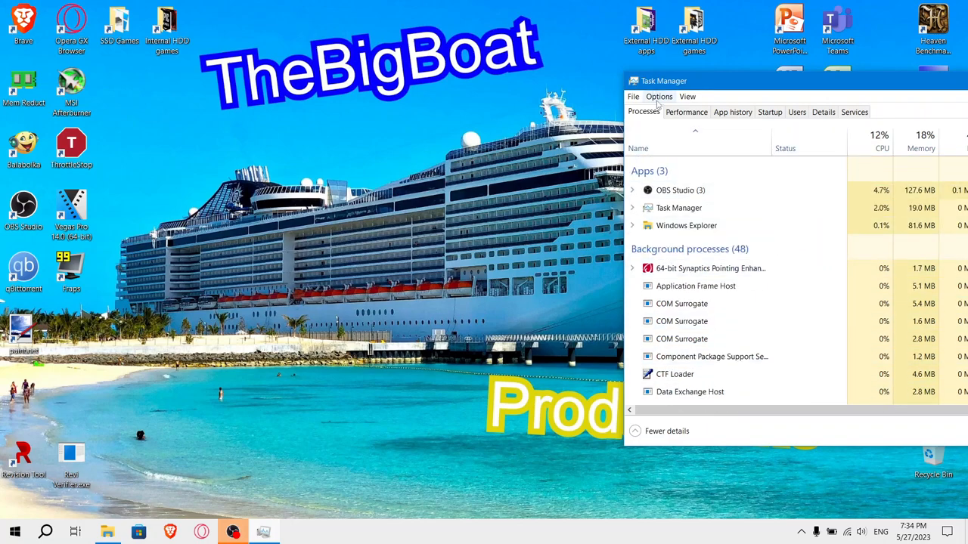
Step: Show the Performance page for GPU 0, Intel HD Graphics 630, with its usage graphs
left_click(687, 112)
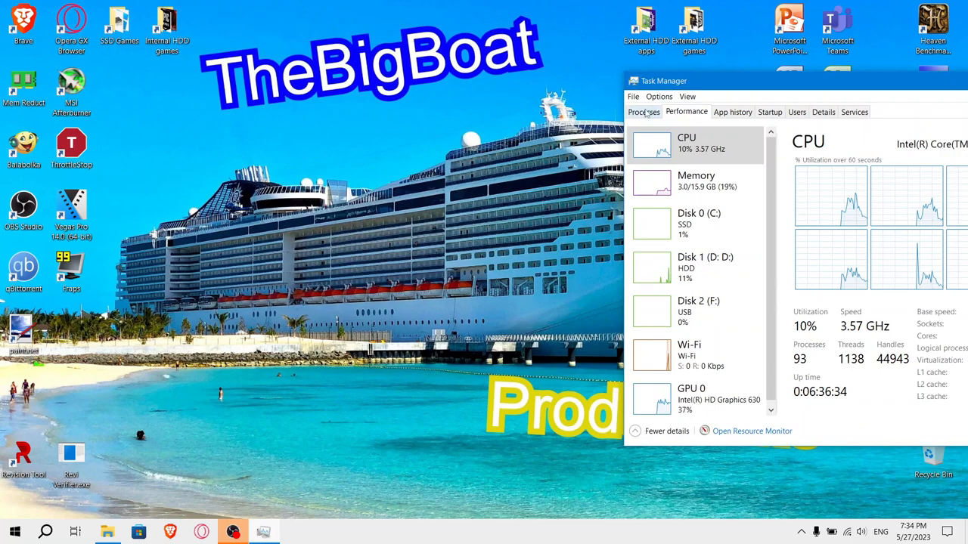
left_click(644, 112)
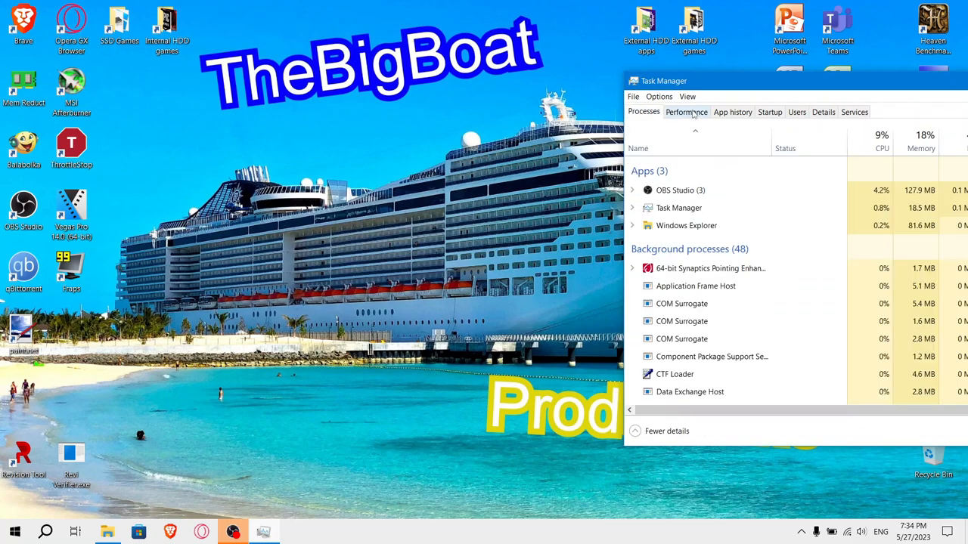
left_click(686, 112)
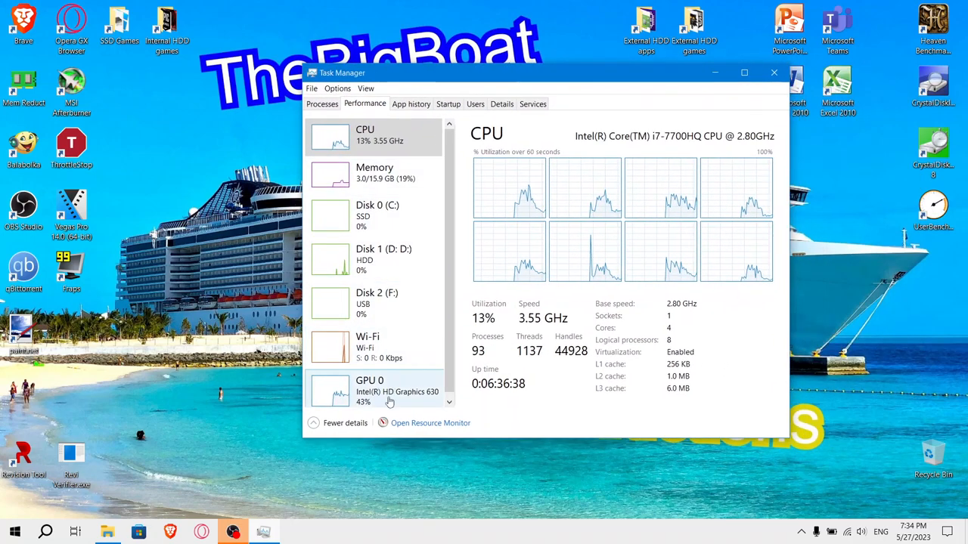
left_click(369, 390)
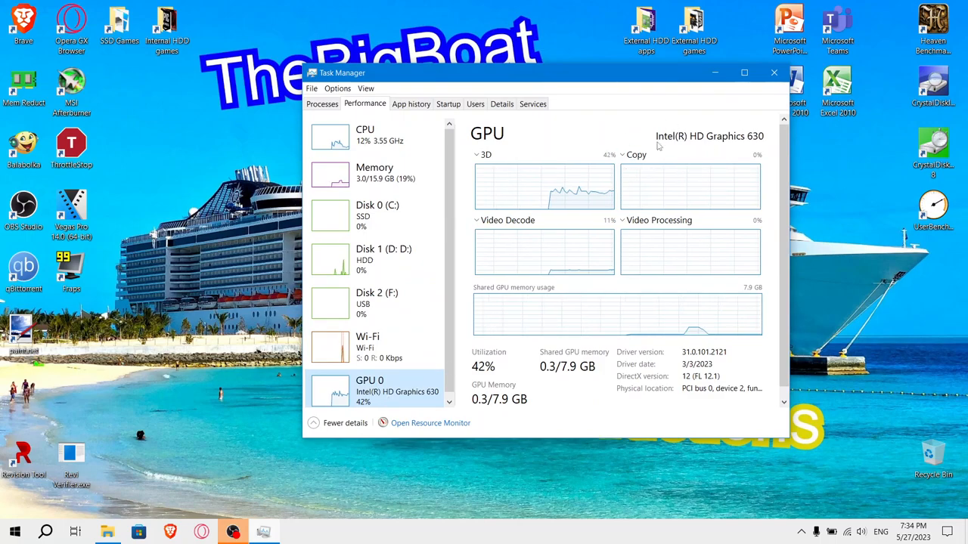